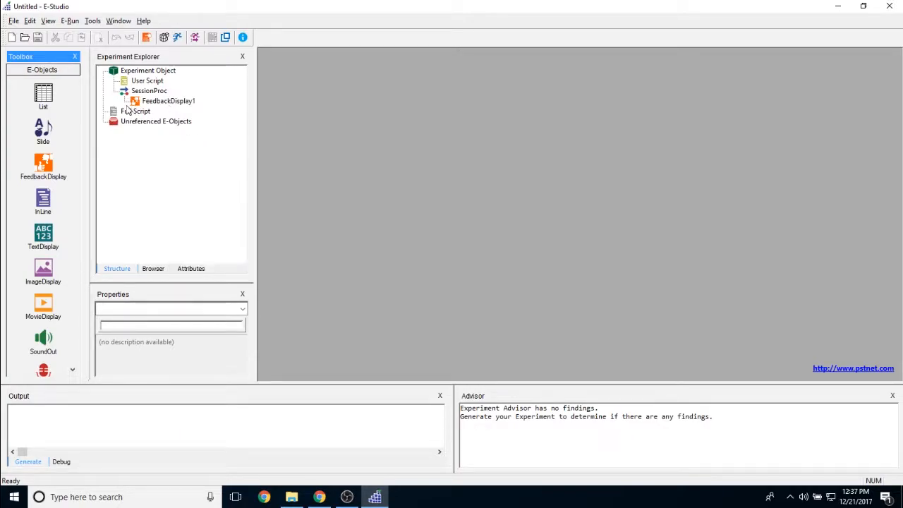
mouse_move(210, 104)
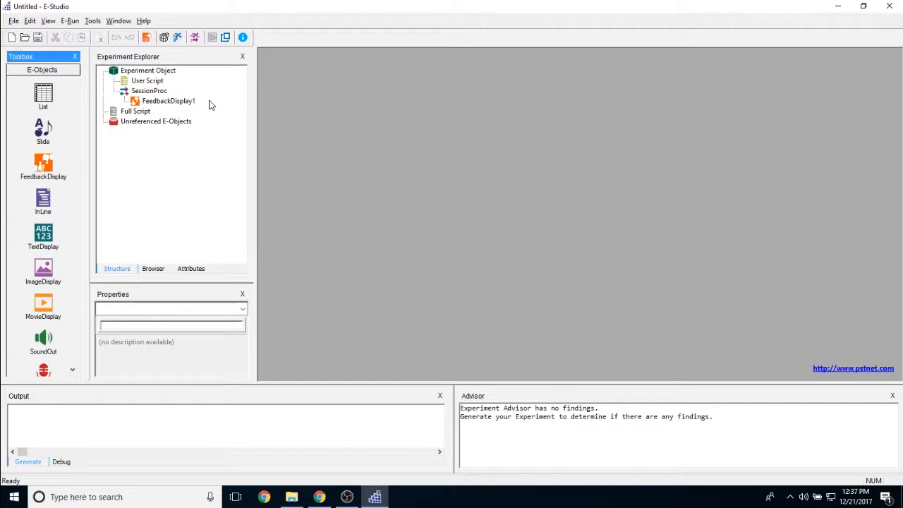
- Bring up FeedbackDisplay1 from the Experiment Explorer and glance at its Incorrect state
double_click(169, 100)
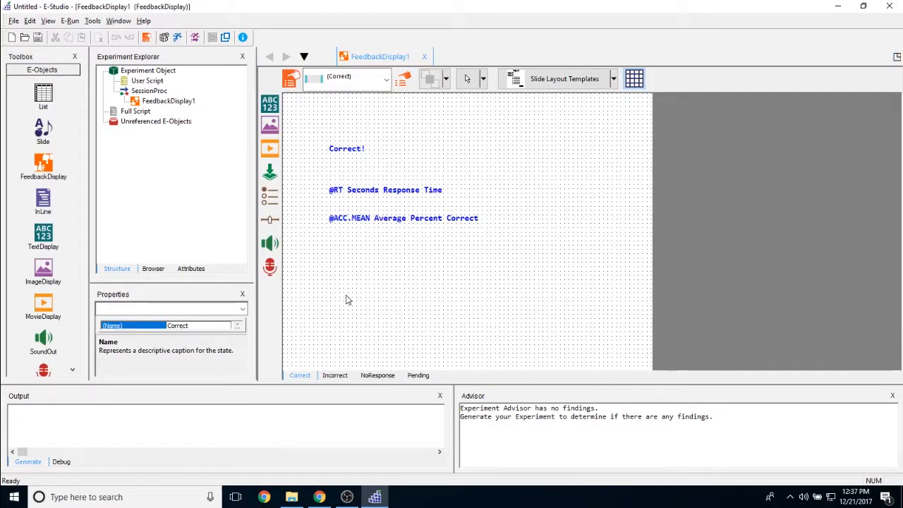
mouse_move(506, 326)
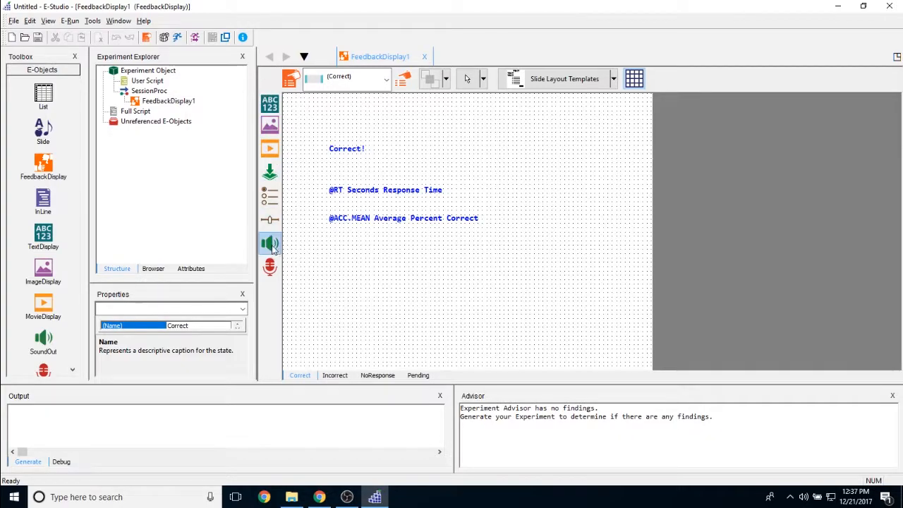
mouse_move(276, 76)
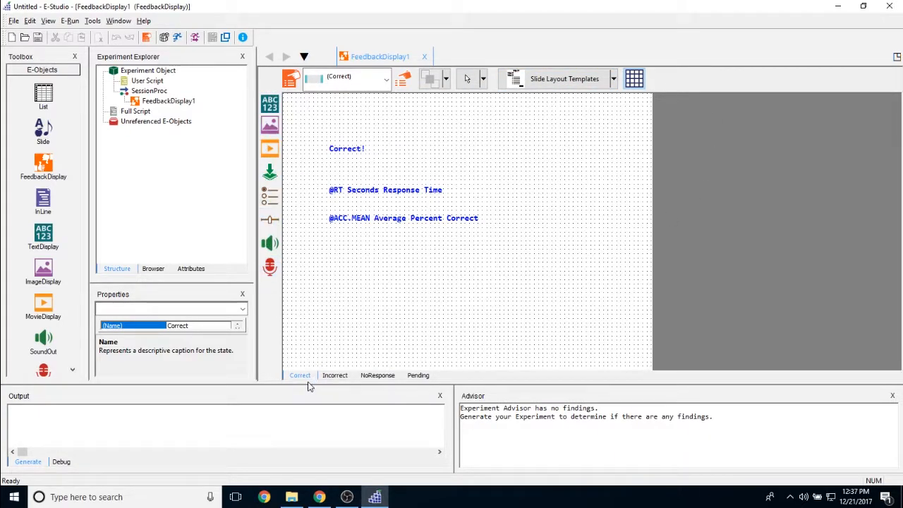
mouse_move(352, 330)
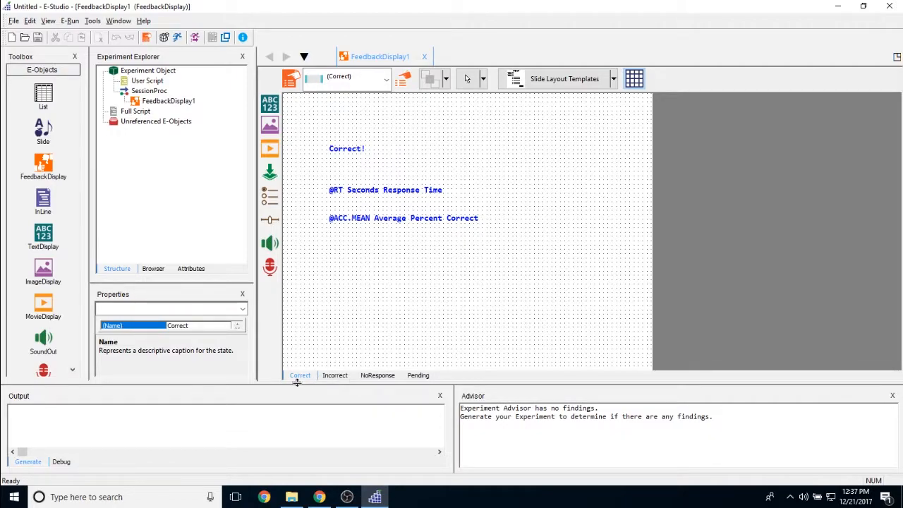
click(335, 375)
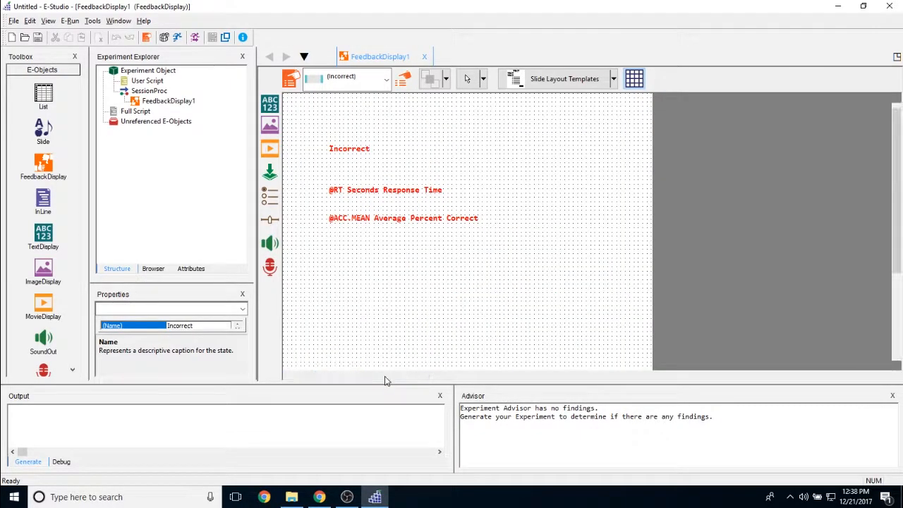
click(299, 375)
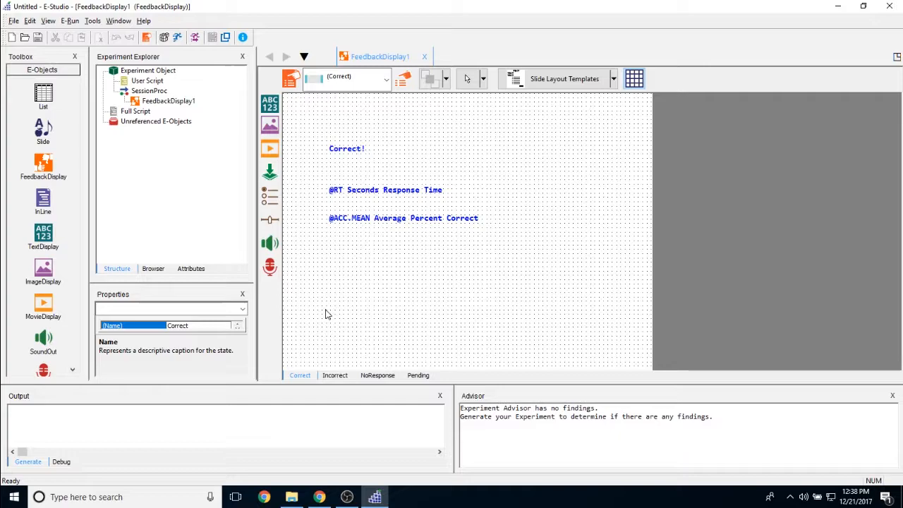
mouse_move(319, 348)
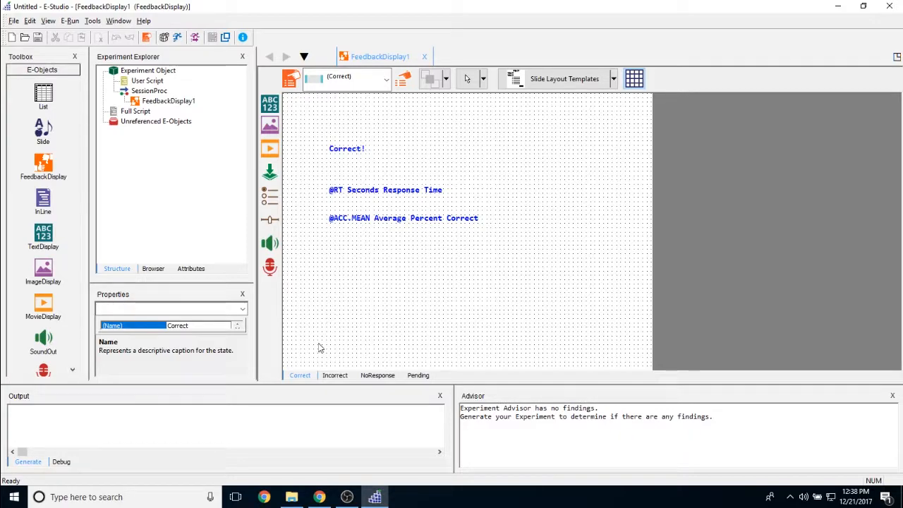
mouse_move(331, 297)
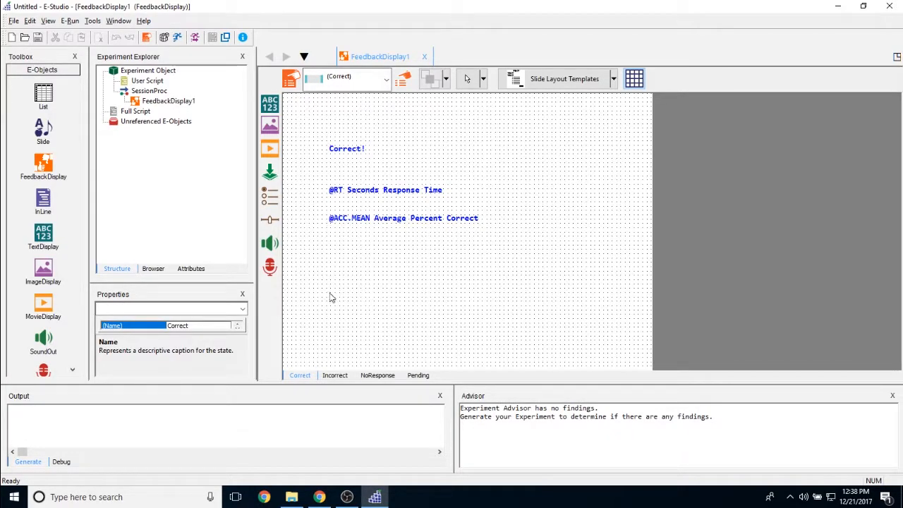
- Review the Incorrect, NoResponse and Pending states, ending back on Correct
click(334, 376)
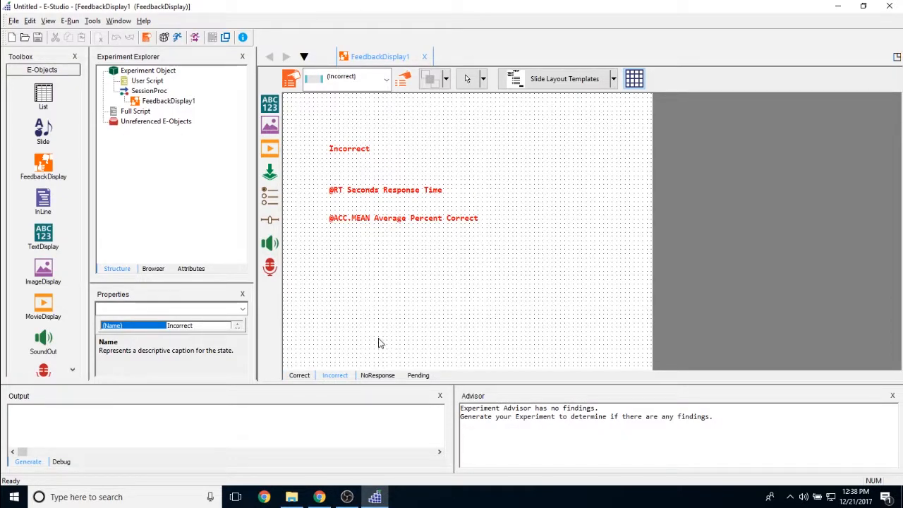
click(378, 375)
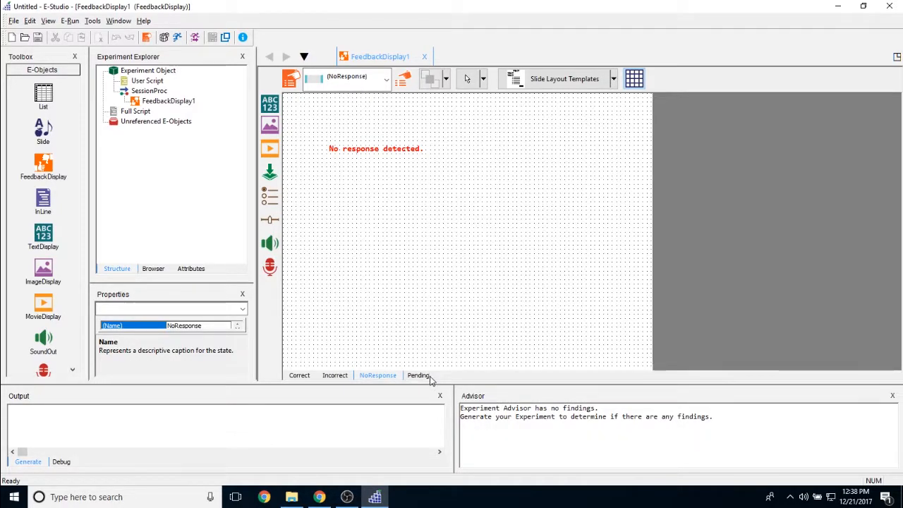
click(417, 376)
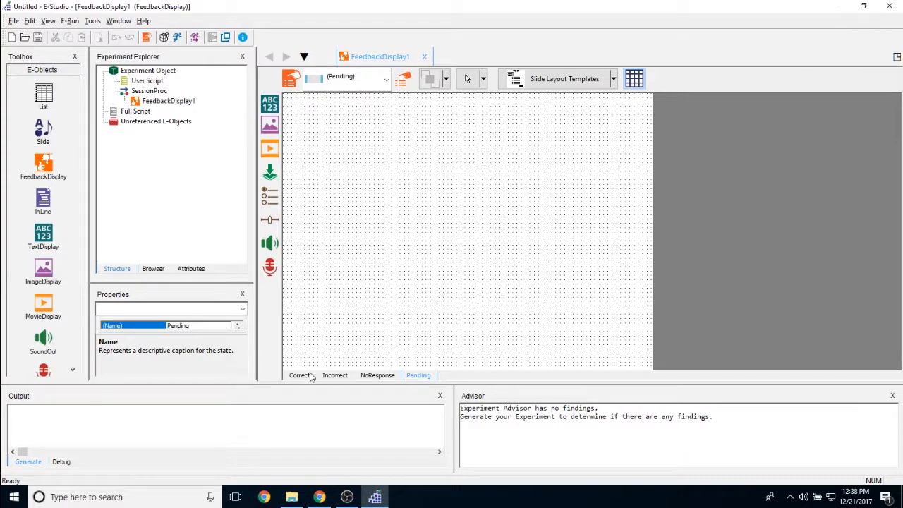
click(299, 376)
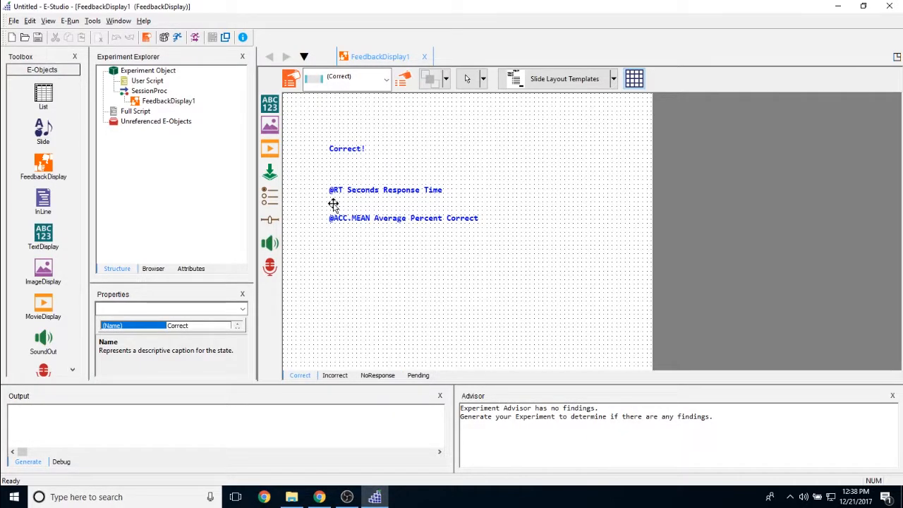
click(346, 149)
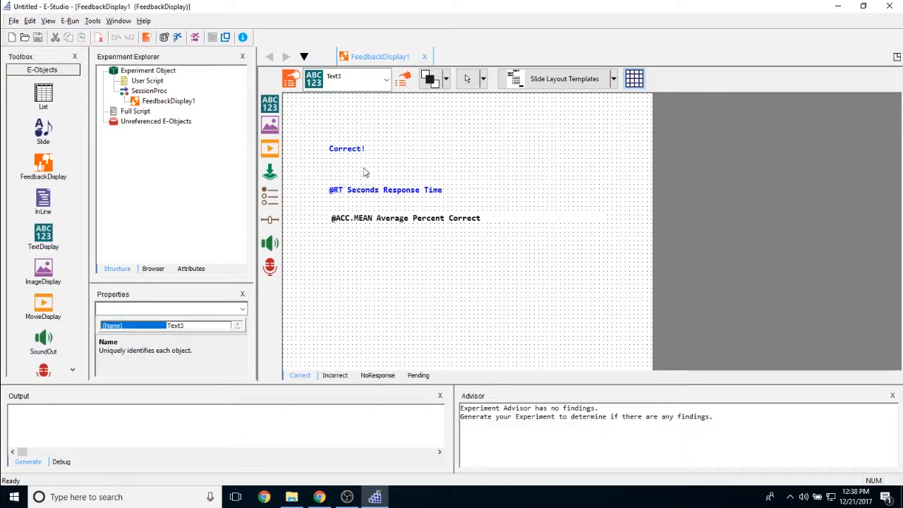
click(367, 191)
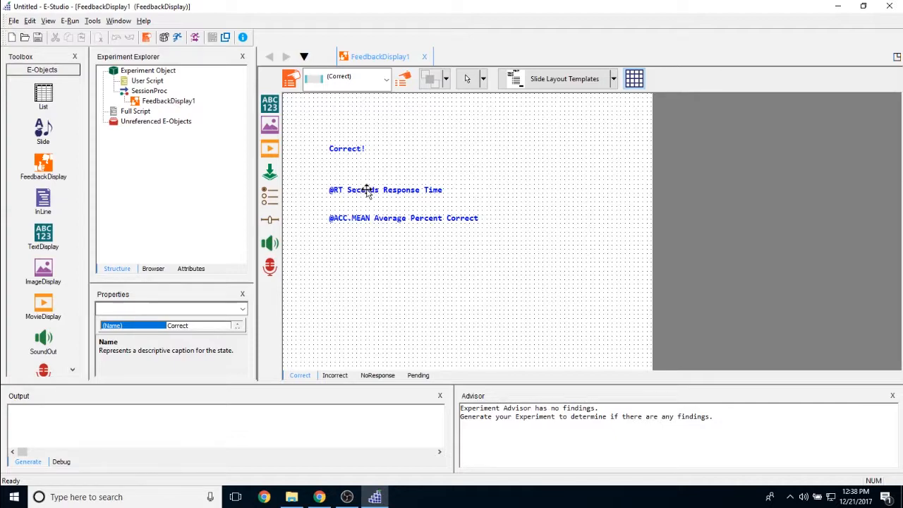
mouse_move(340, 220)
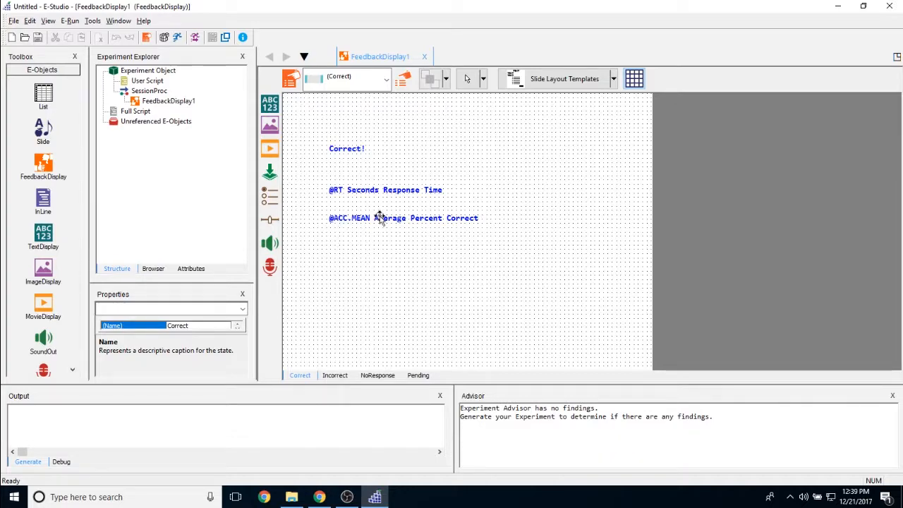
click(386, 189)
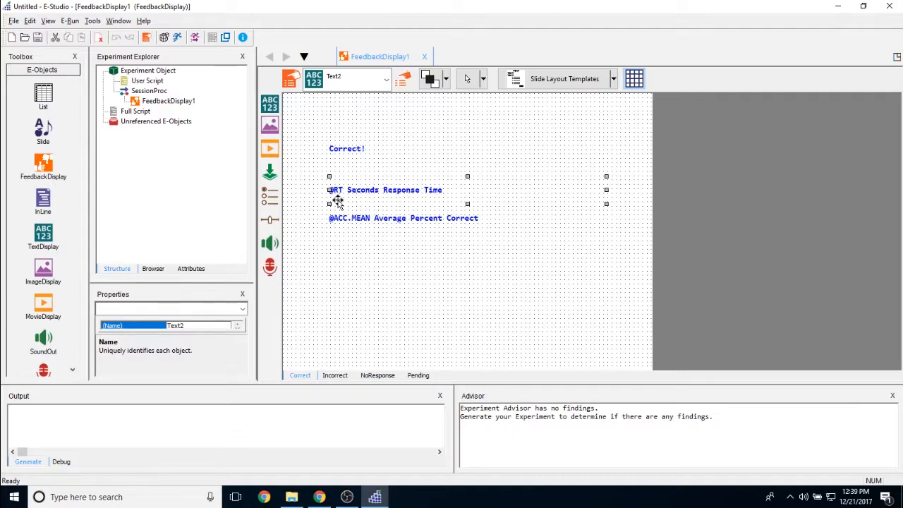
click(403, 217)
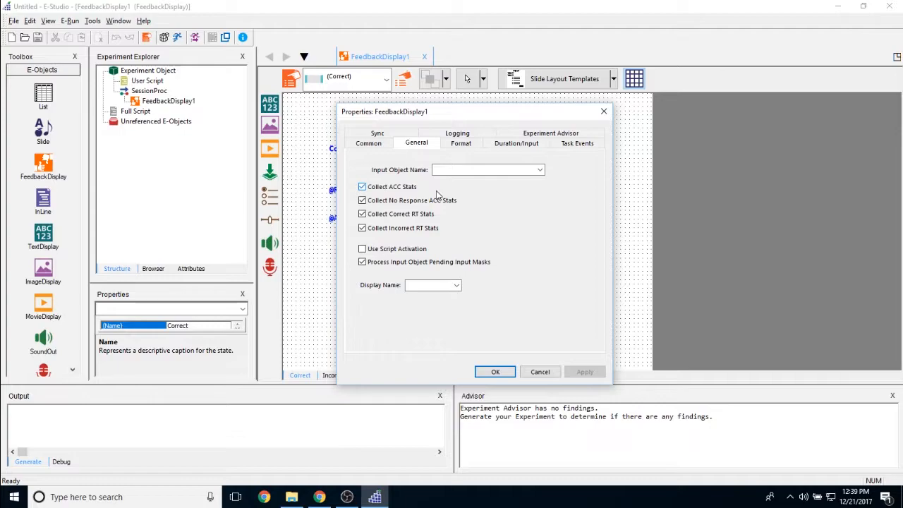
- Browse the Format, Task Events, Sync and Common pages, ending on General
click(460, 142)
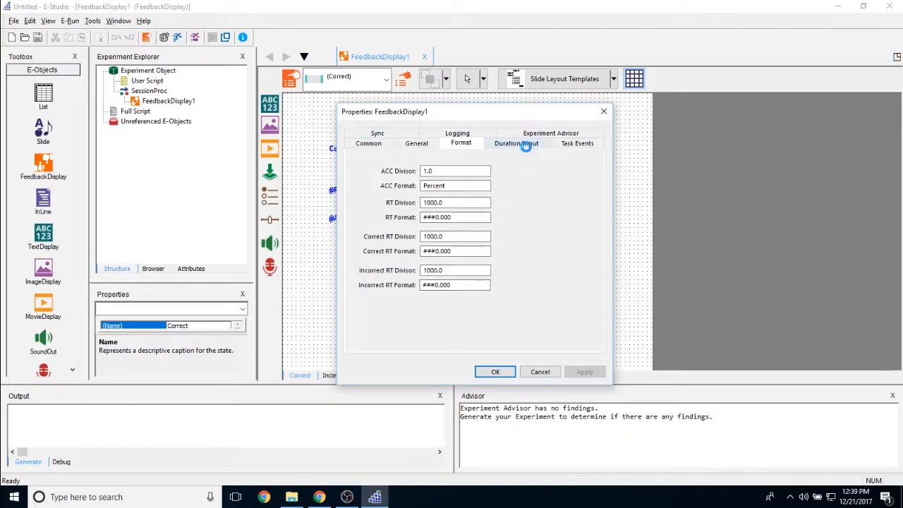
click(576, 144)
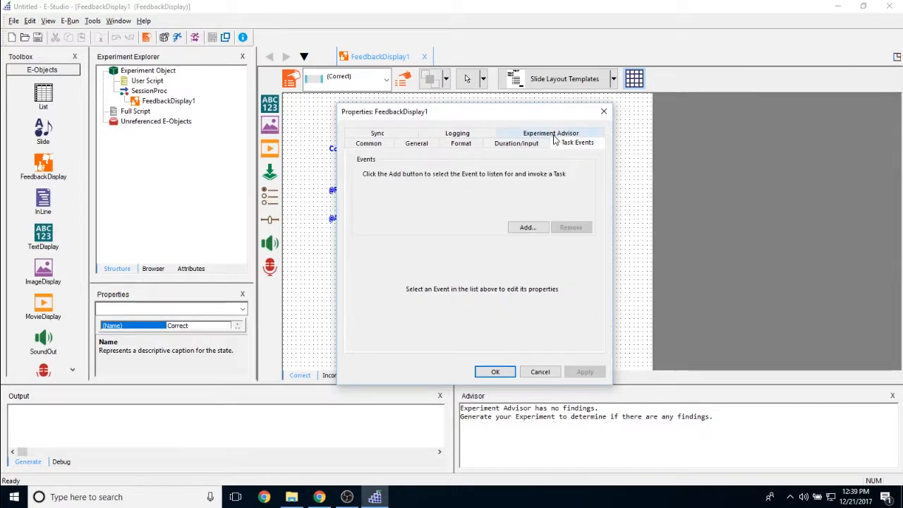
click(378, 143)
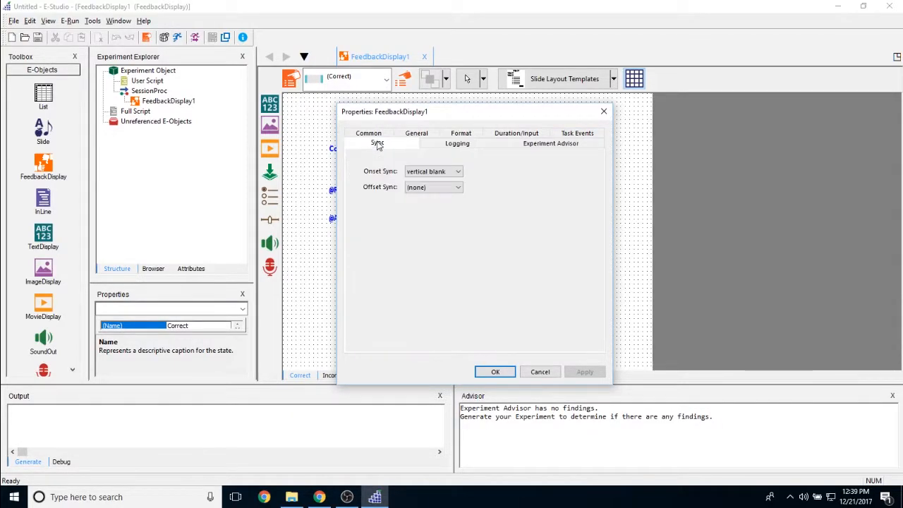
click(369, 143)
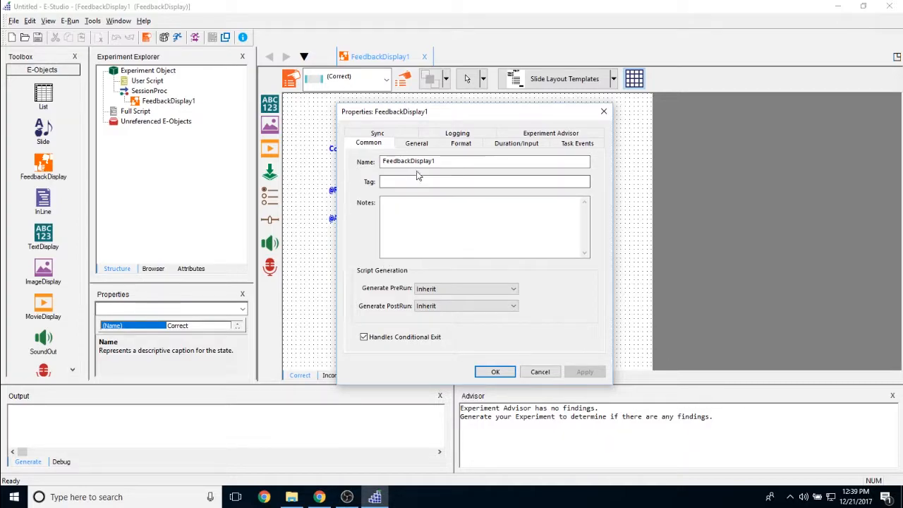
click(416, 144)
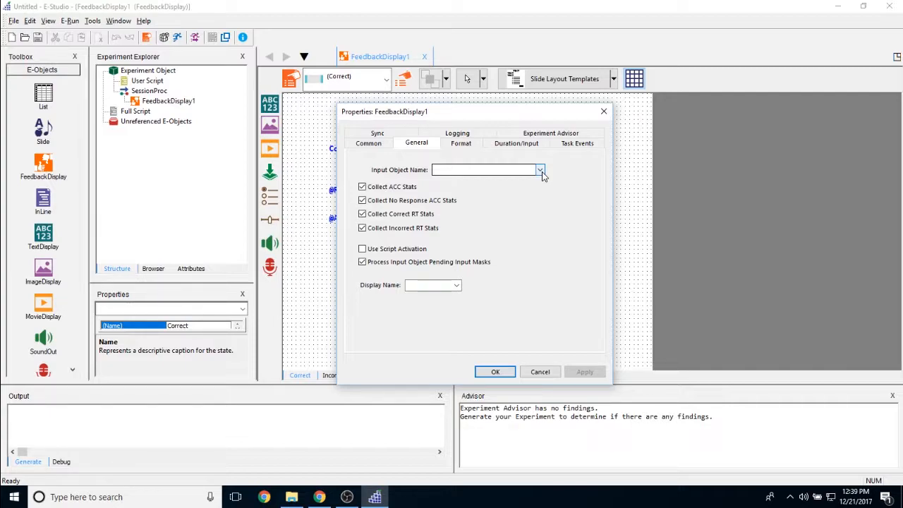
click(539, 170)
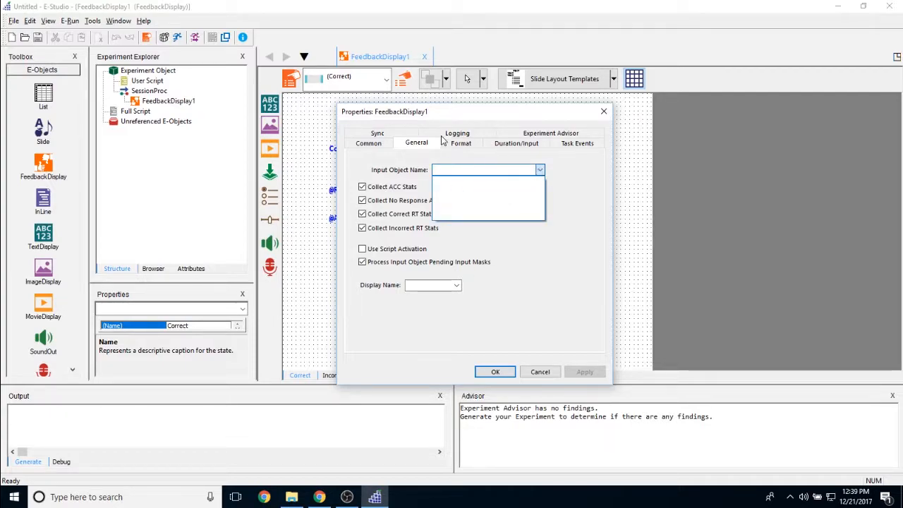
click(539, 169)
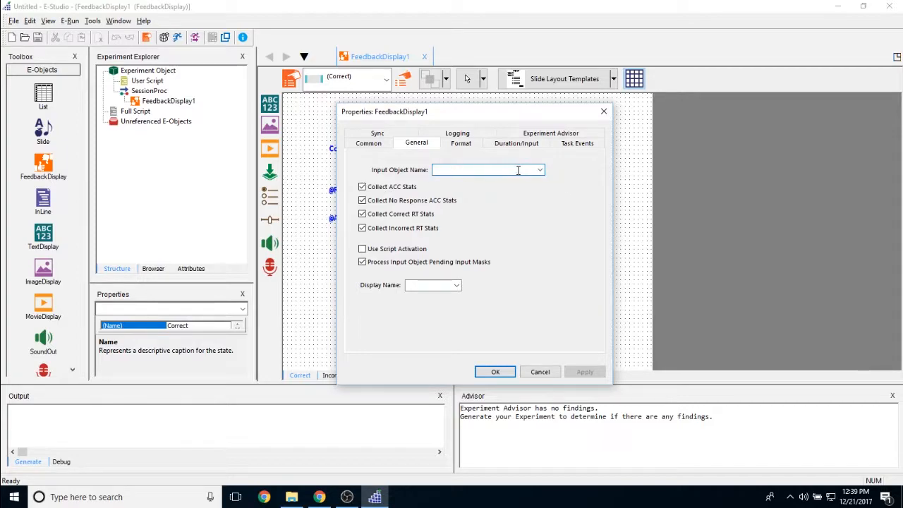
mouse_move(535, 189)
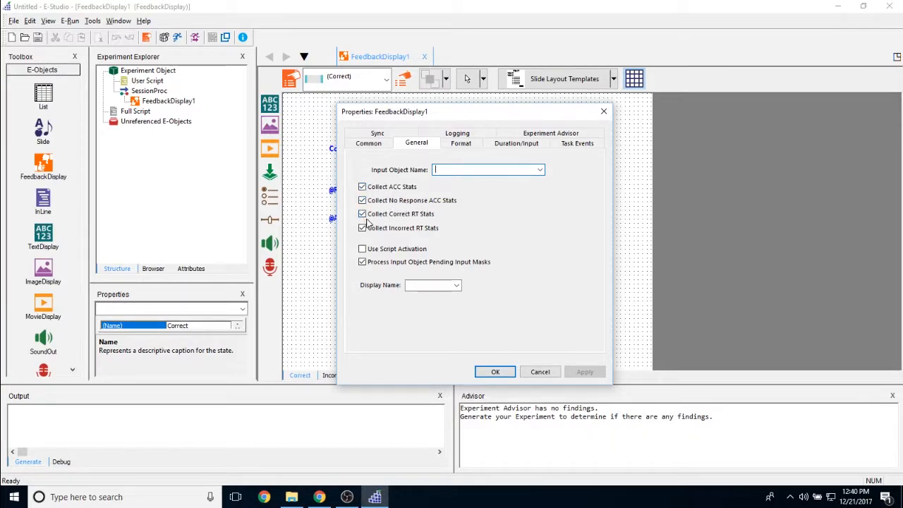
mouse_move(424, 223)
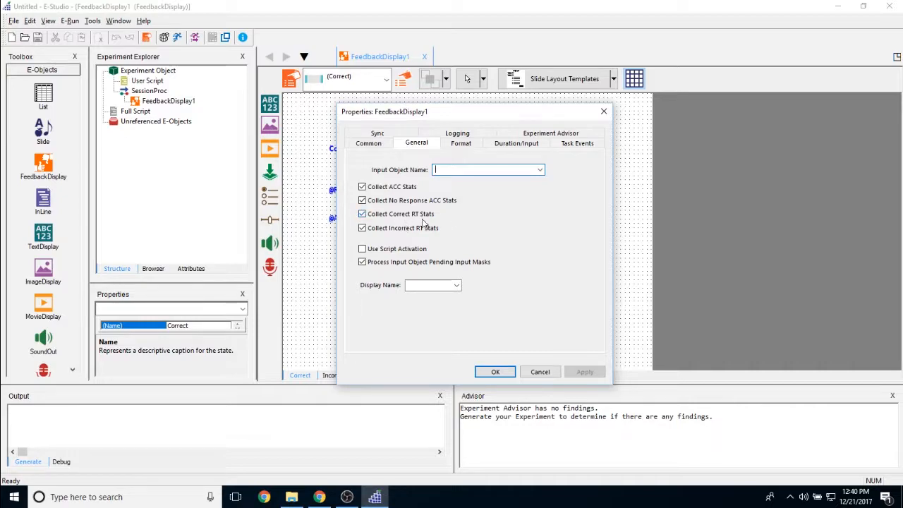
mouse_move(362, 261)
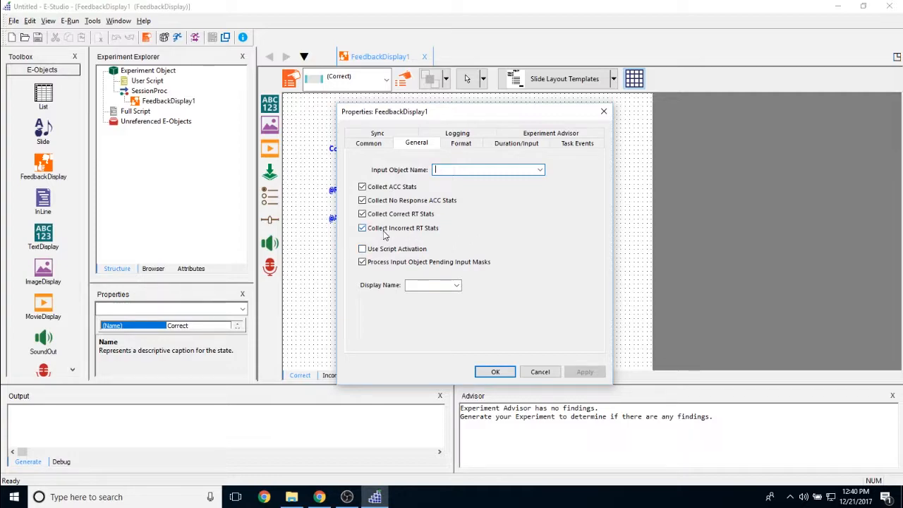
click(361, 215)
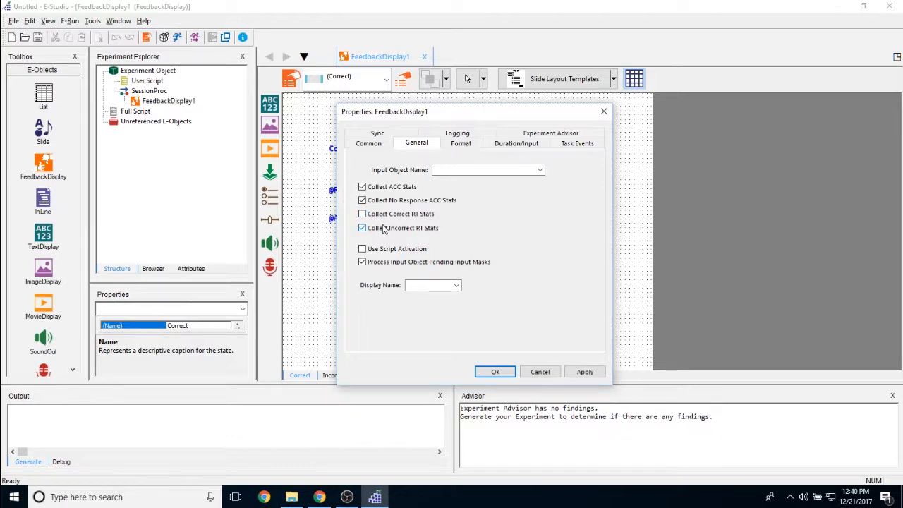
click(361, 214)
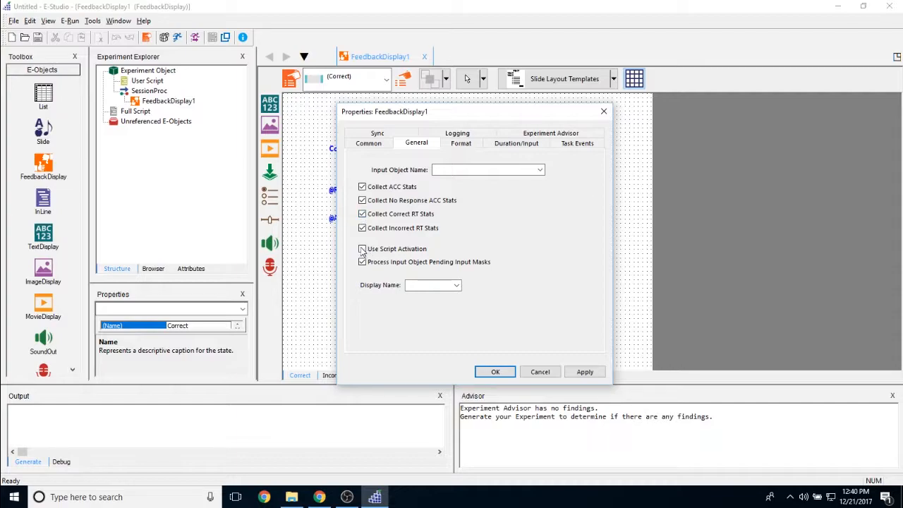
click(362, 248)
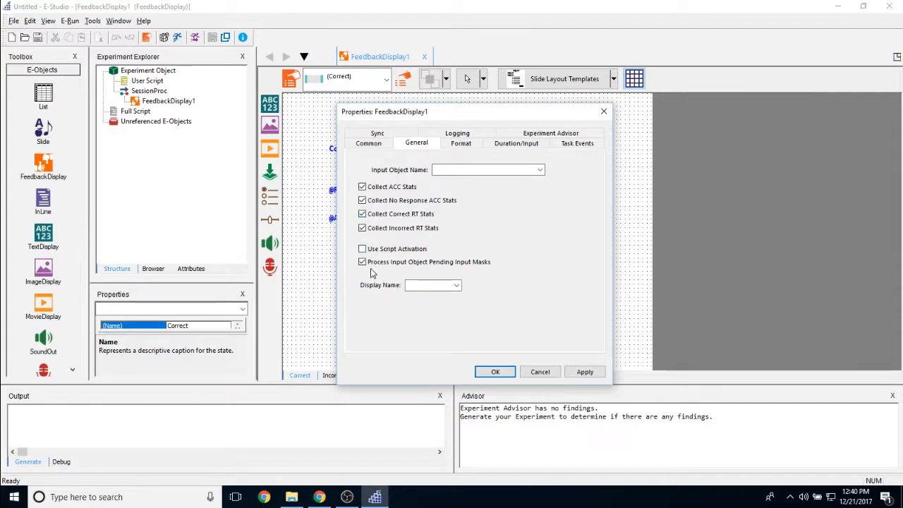
mouse_move(381, 271)
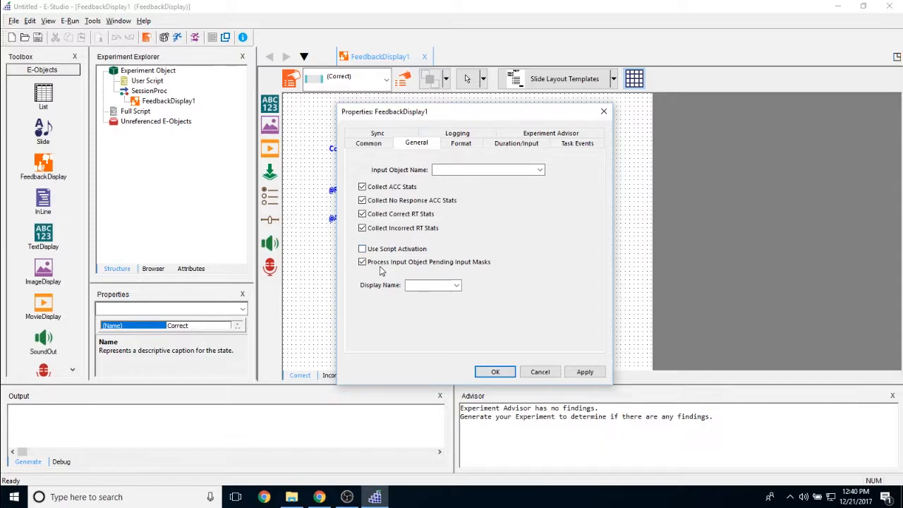
mouse_move(473, 260)
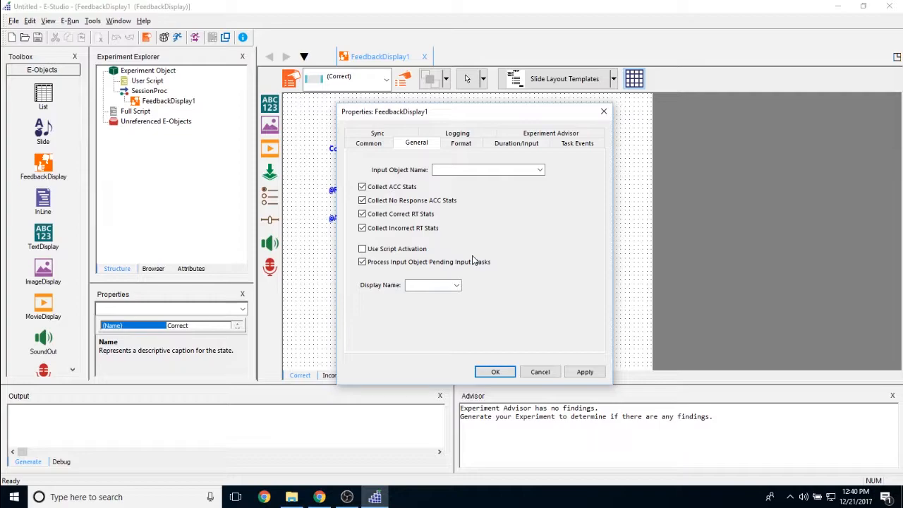
mouse_move(463, 285)
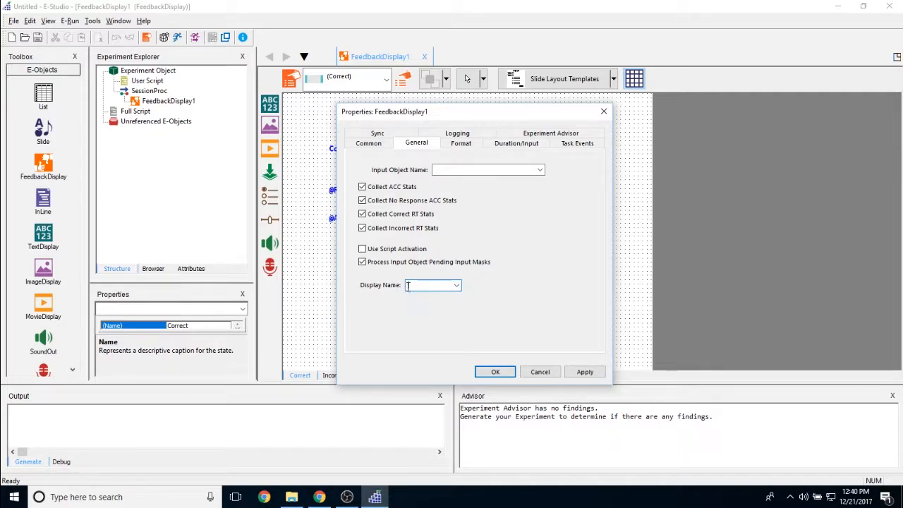
click(361, 261)
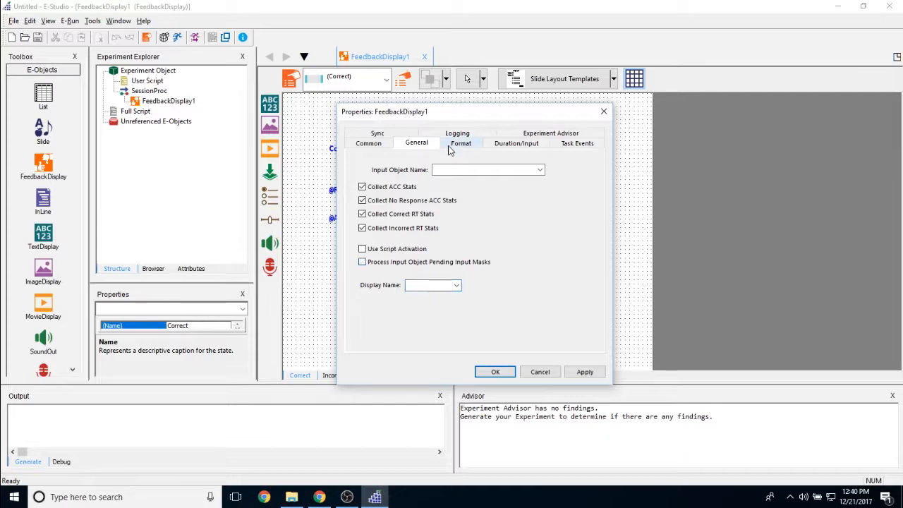
- Review the RT divisor and format fields unchanged and accept the properties with OK
click(460, 142)
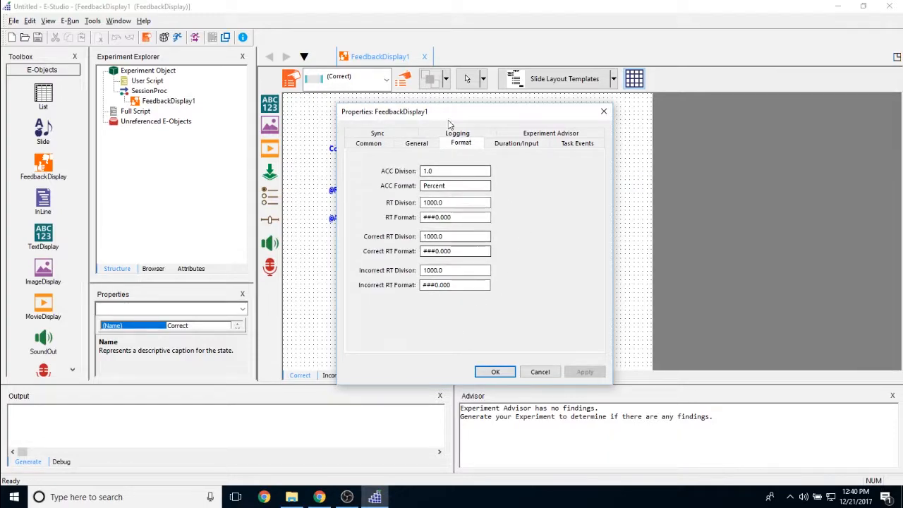
mouse_move(473, 305)
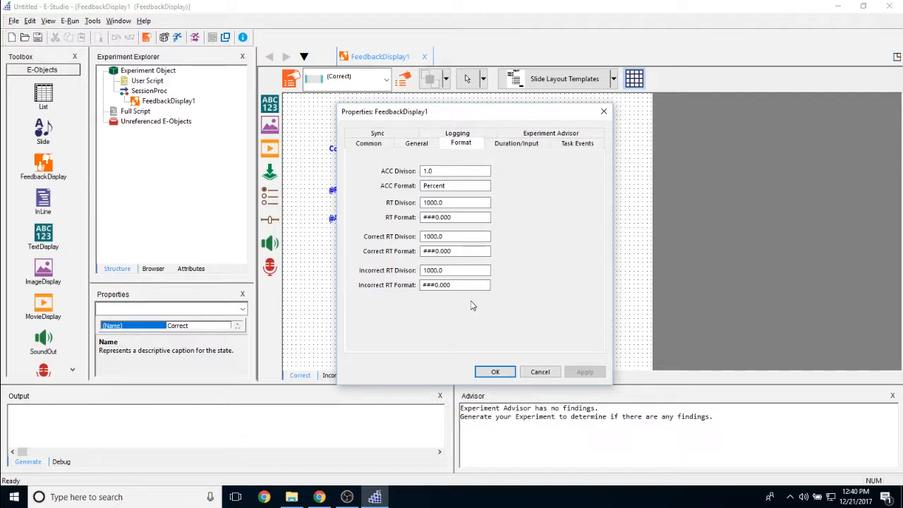
mouse_move(449, 161)
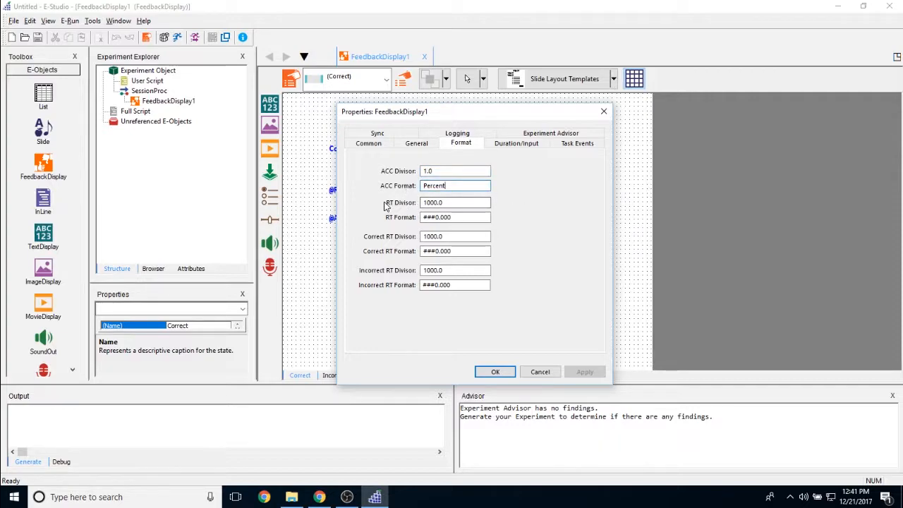
click(454, 203)
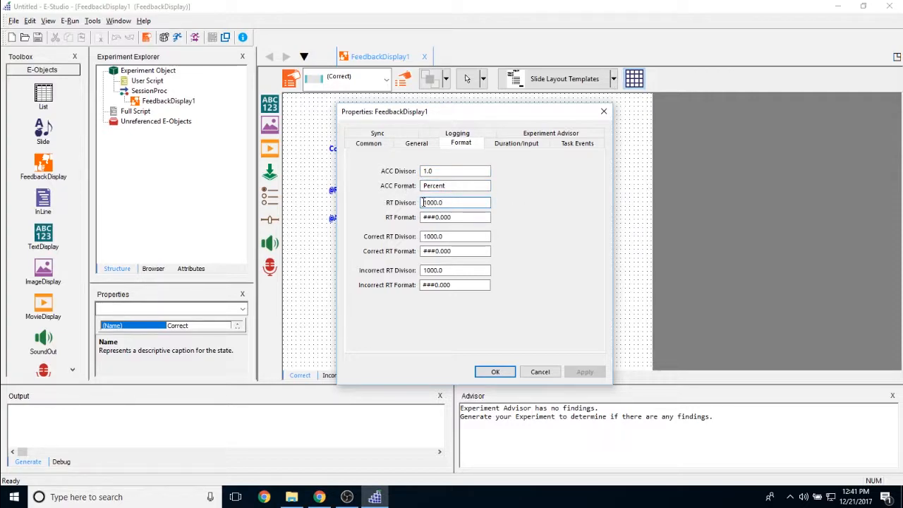
click(454, 217)
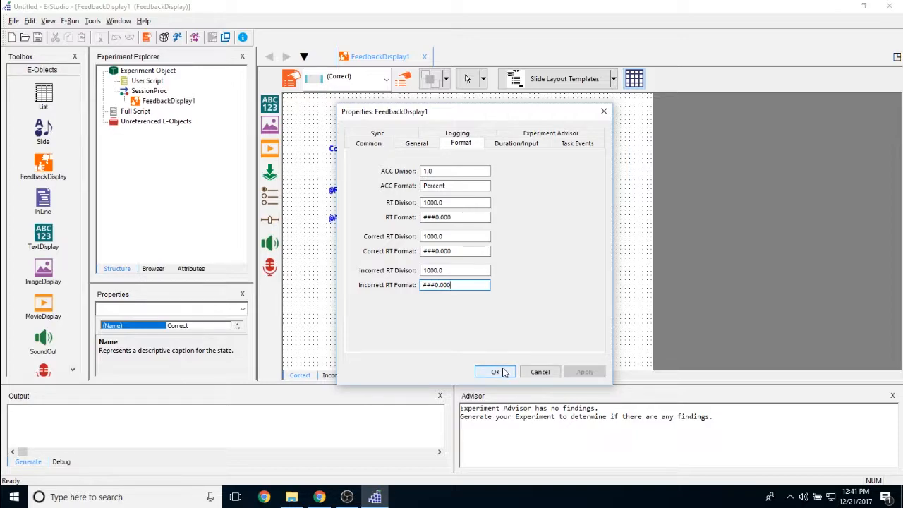
click(495, 373)
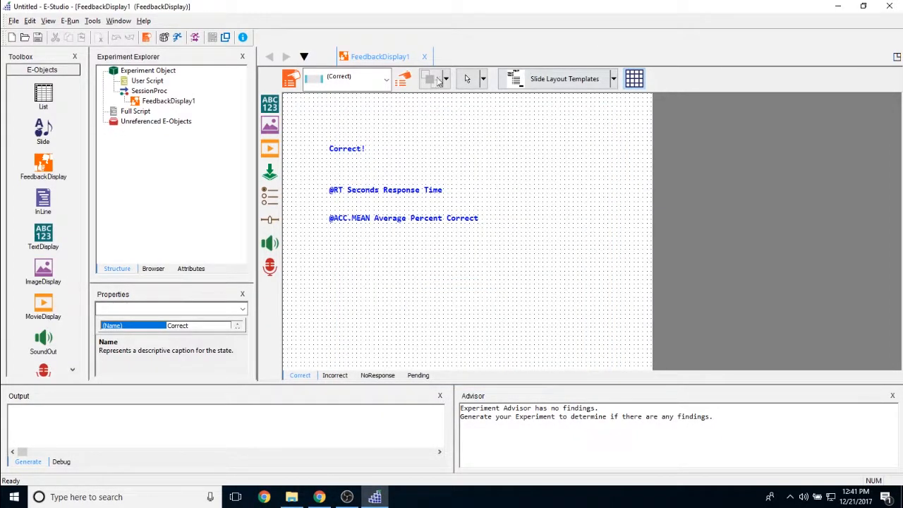